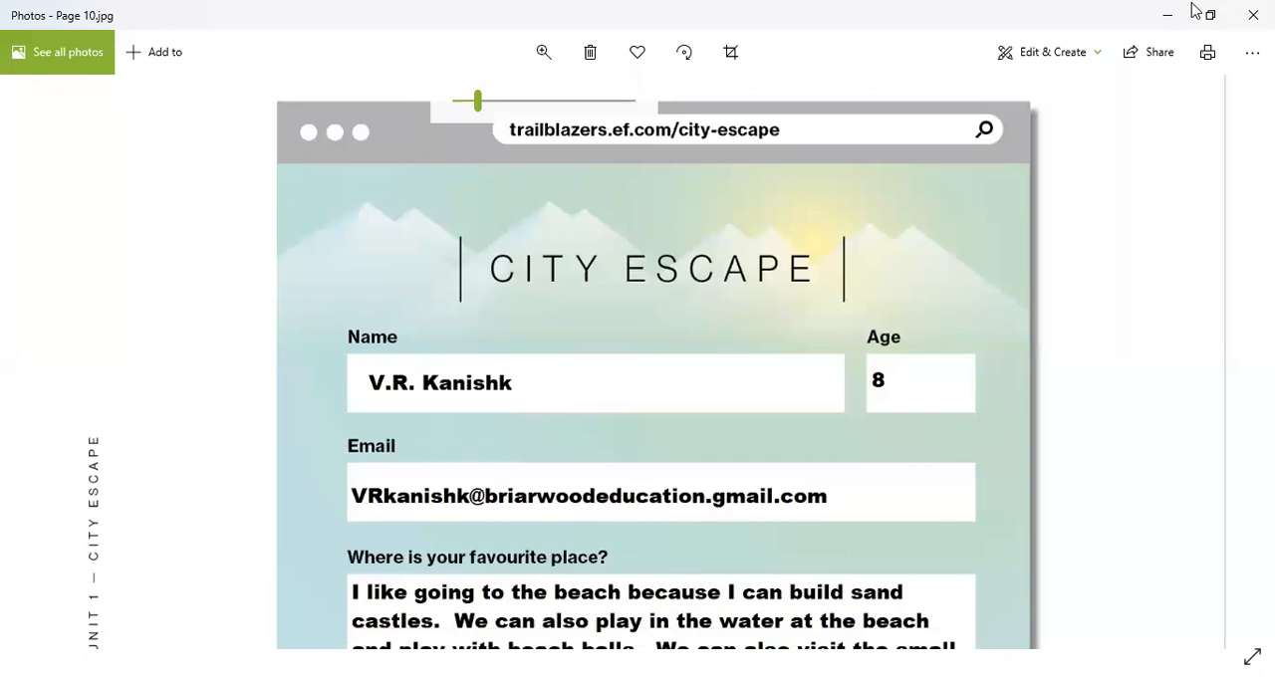
mouse_move(1210, 16)
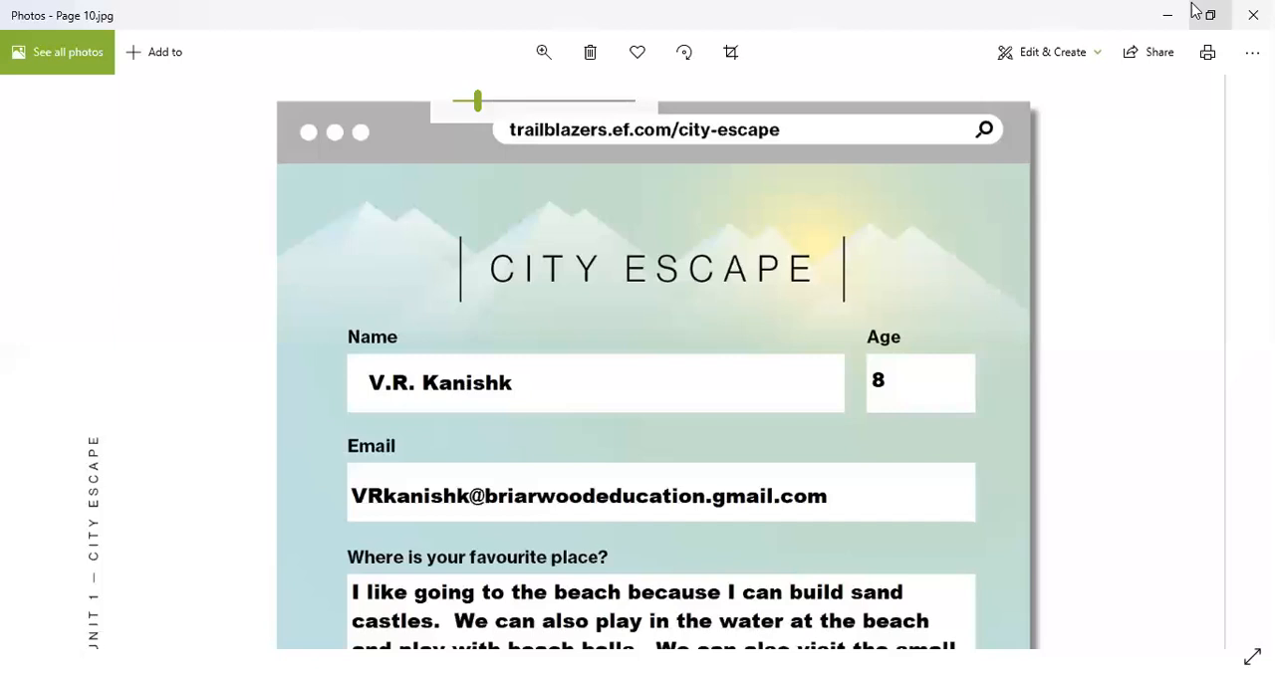
mouse_move(889, 366)
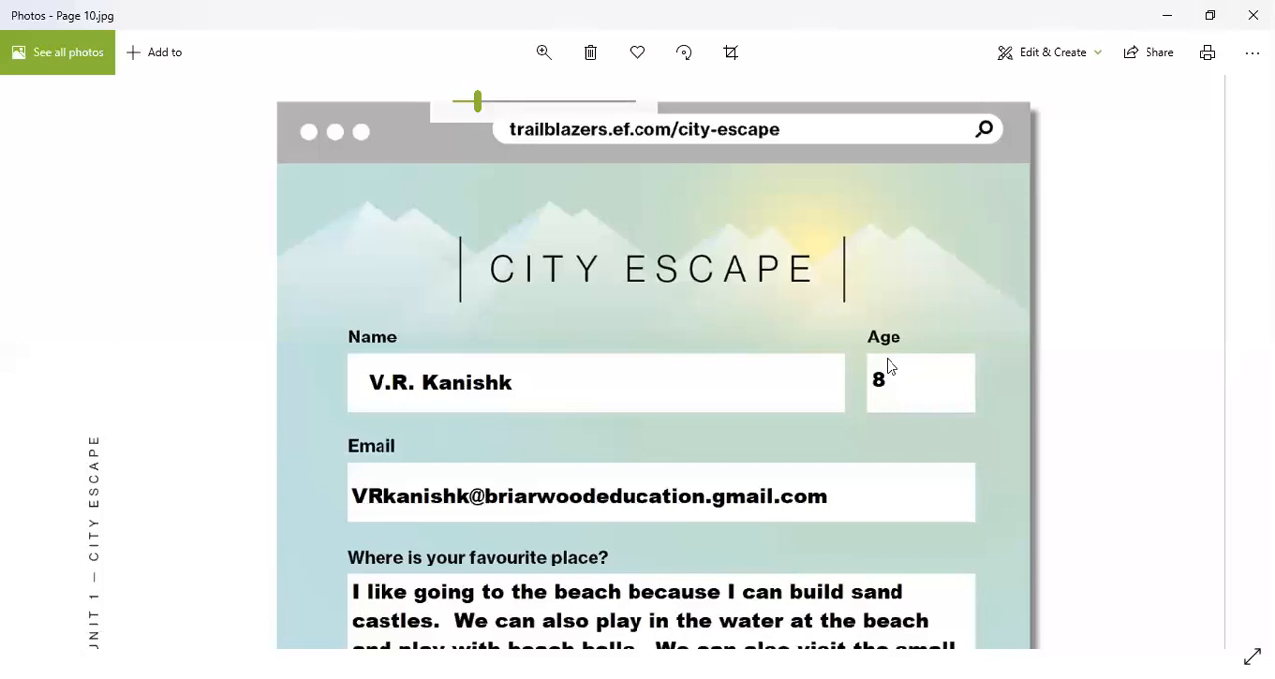
Scroll Page 10 down to the favourite-place answer and ticked beach-trip checklist.
scroll(down, 3)
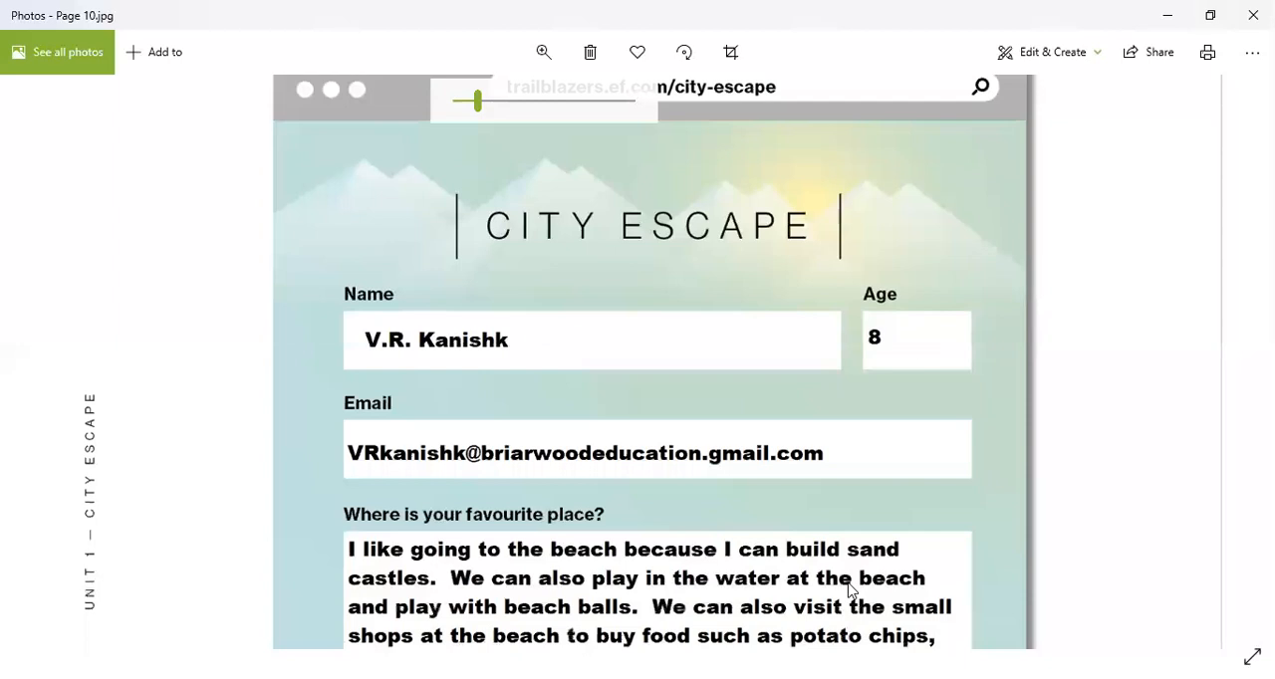
scroll(down, 3)
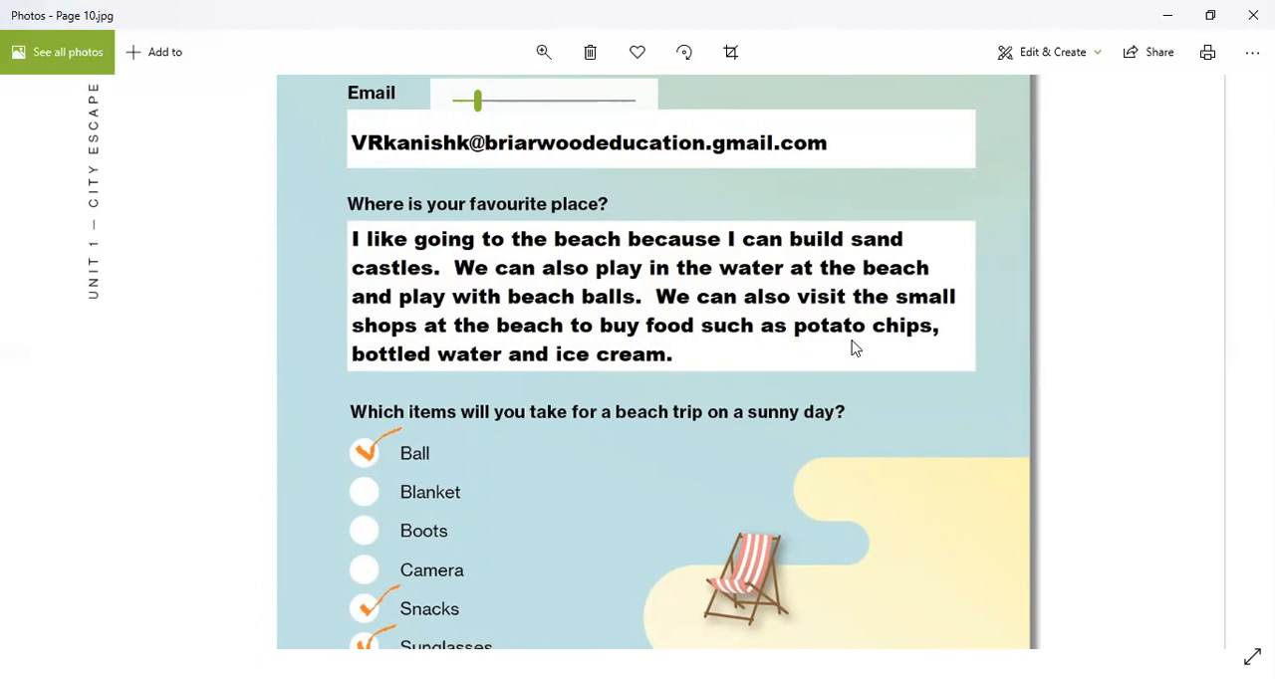
mouse_move(895, 434)
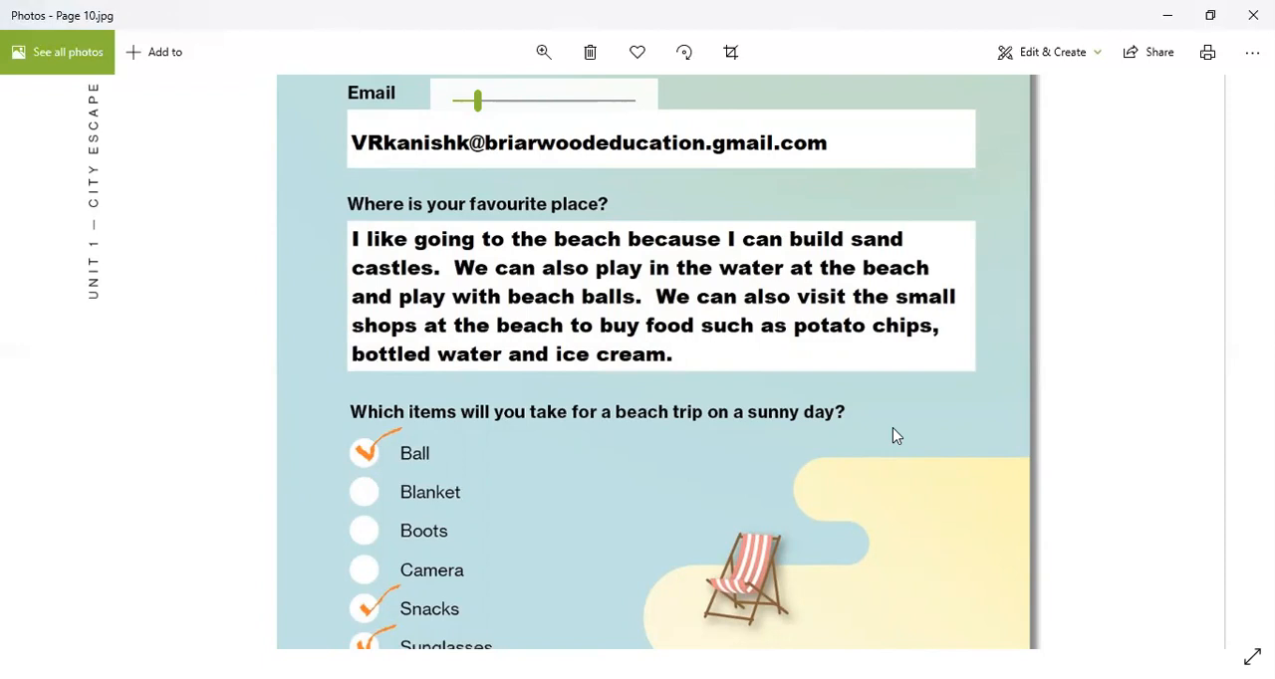
Scroll further down the checklist through Water, with Ball, Snacks, Sunglasses, Water ticked.
scroll(down, 3)
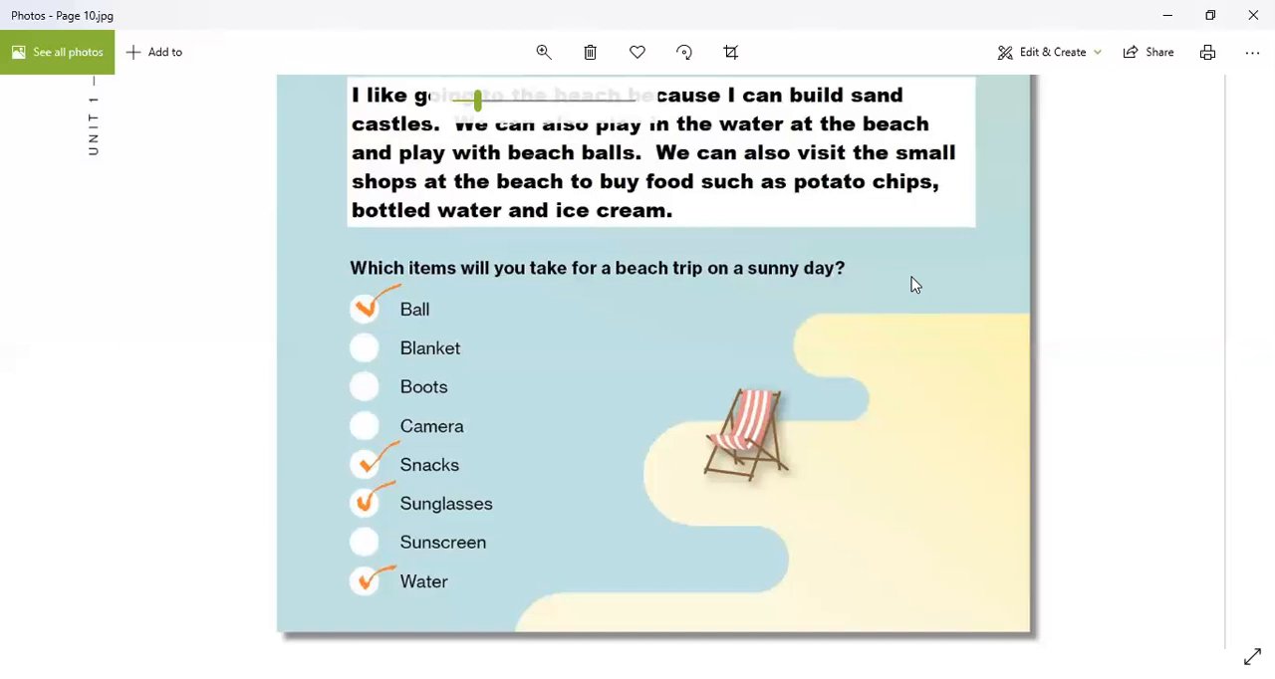
mouse_move(927, 438)
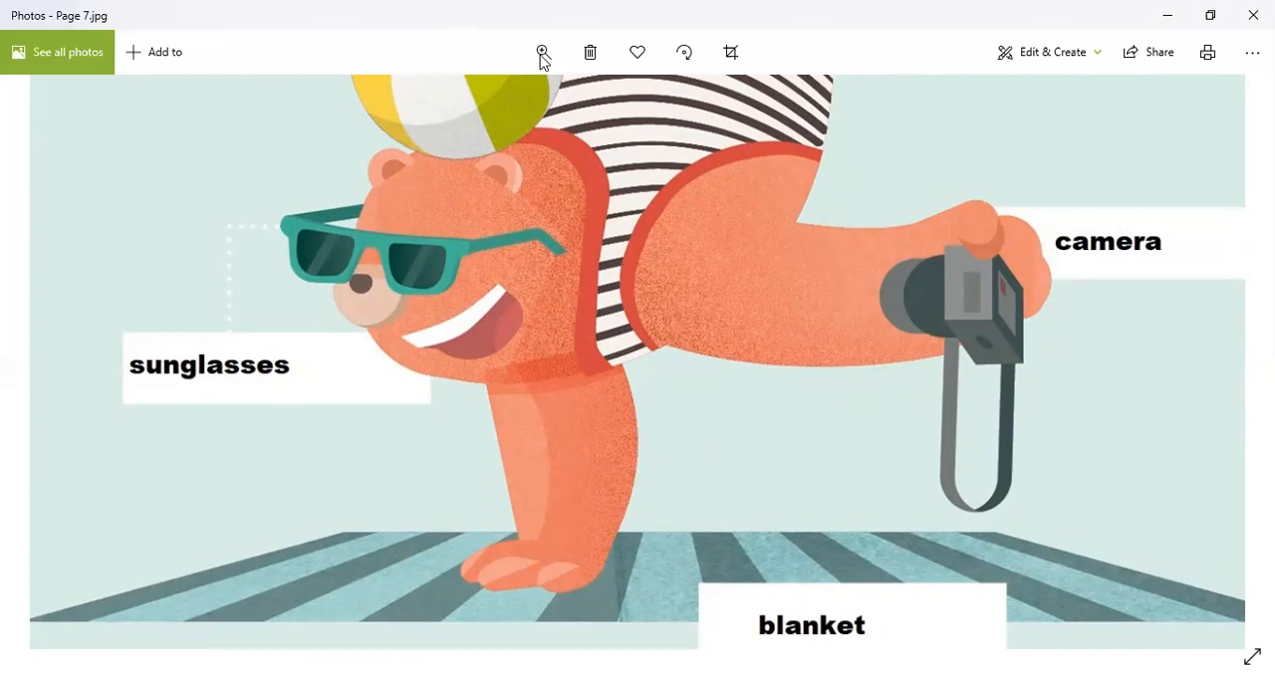
Zoom out so the entire Page 7 beach vocabulary illustration and questions fit the window.
click(542, 52)
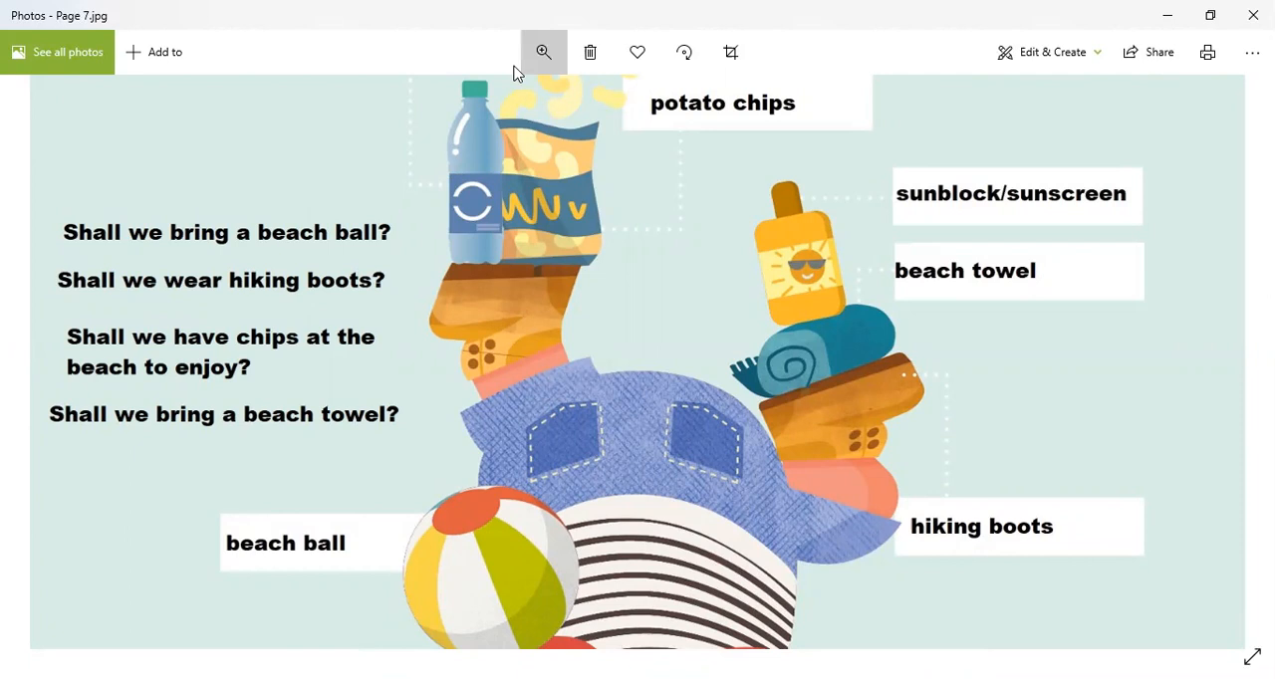
click(542, 52)
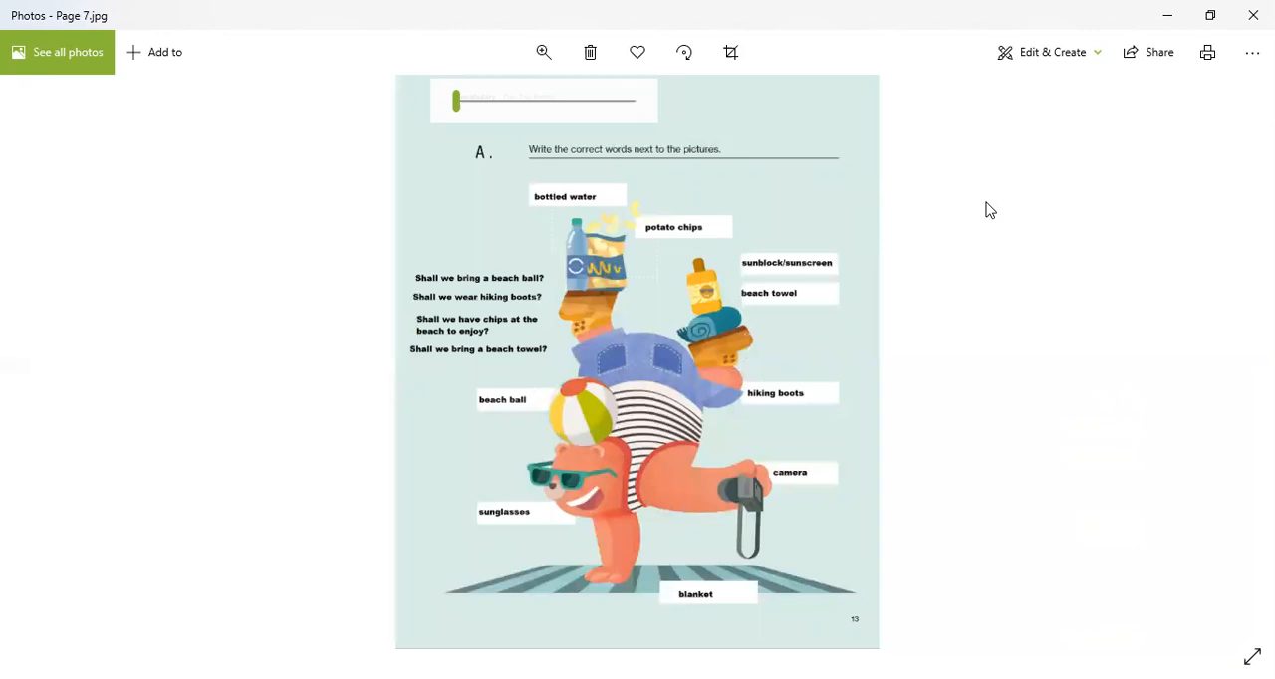
Move past Page 8's sentence exercise back to Page 3 with the places table.
click(48, 363)
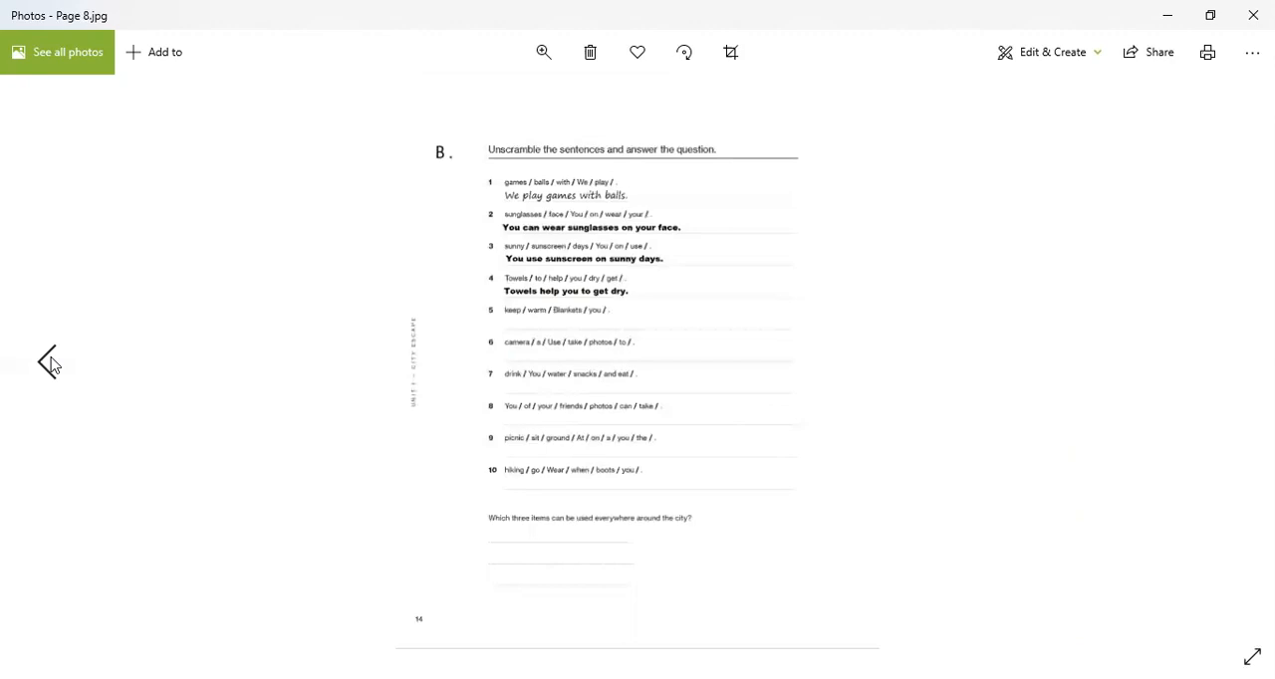
click(48, 363)
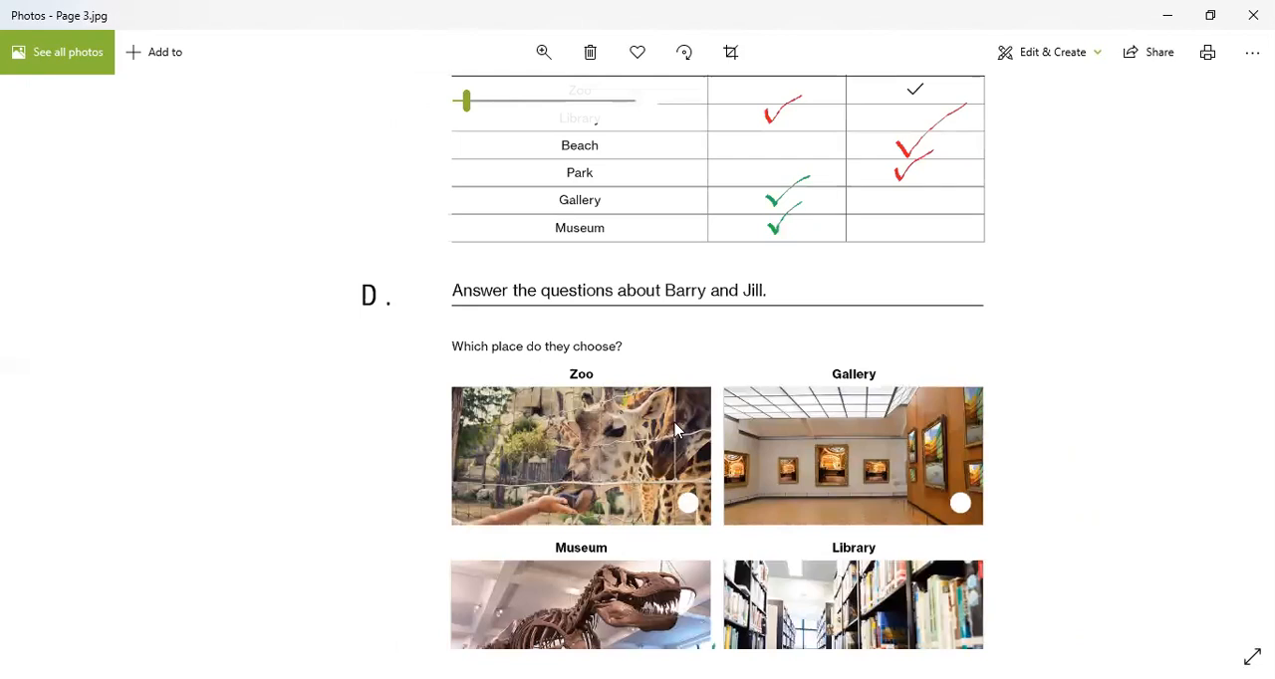
Scroll Page 3 to the four place photos with Museum ticked and adjust magnification.
scroll(down, 3)
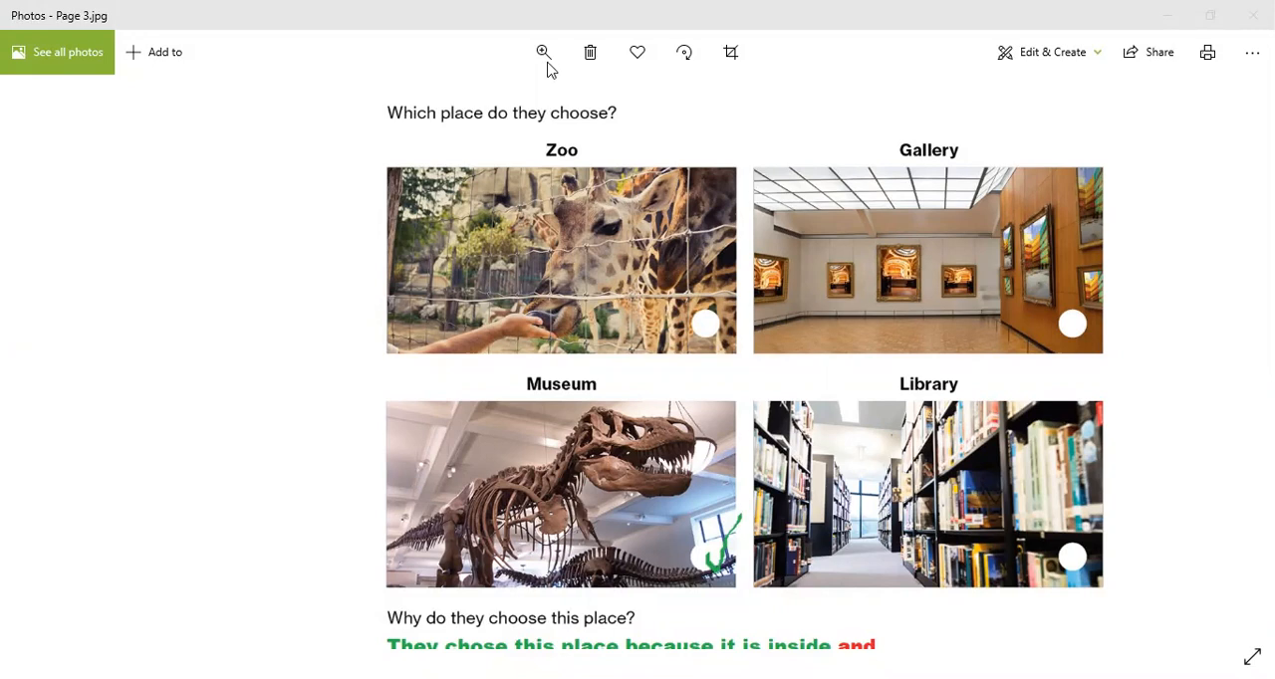
click(542, 52)
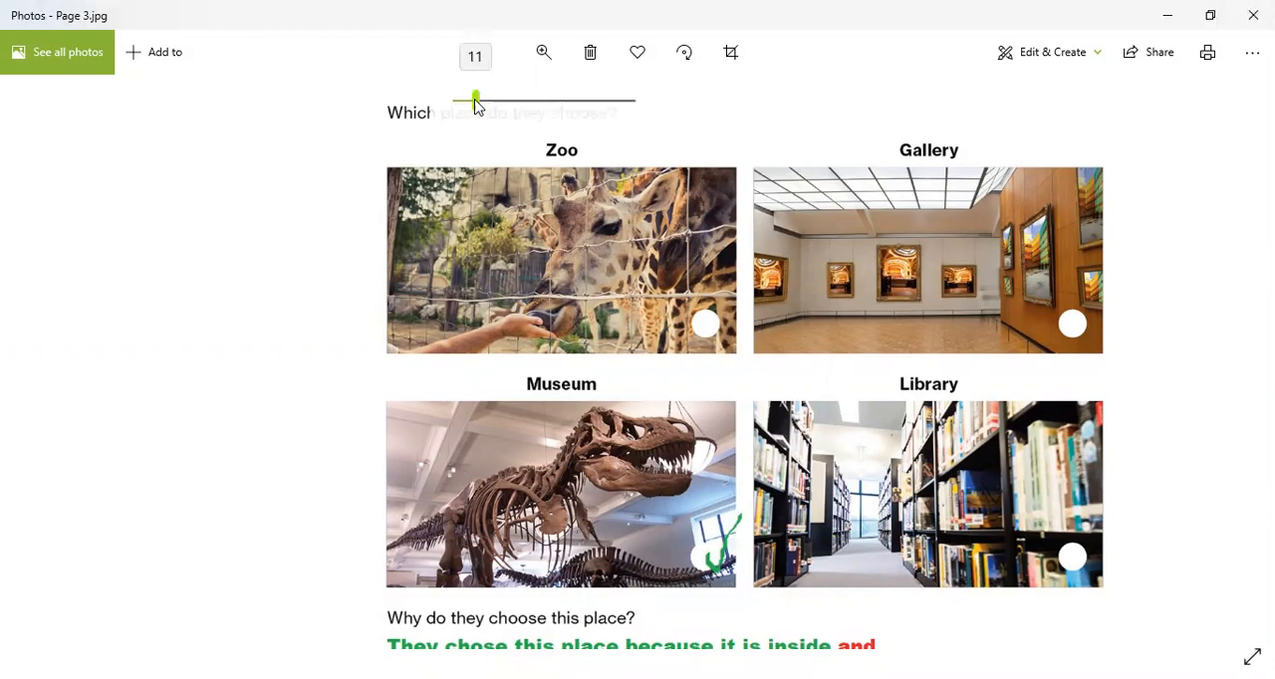